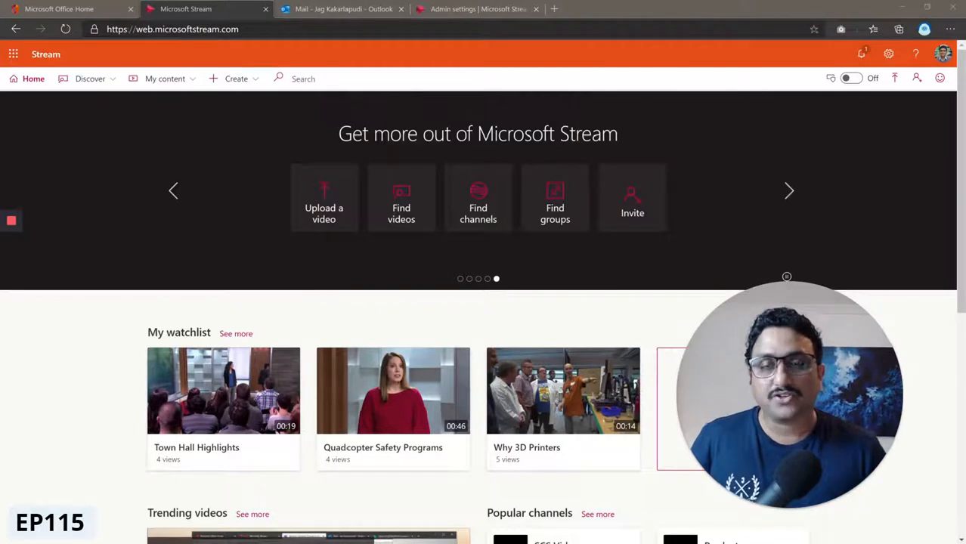
Browse the featured videos in the Stream home carousel
{"action": "left_click", "coordinate": [172, 191]}
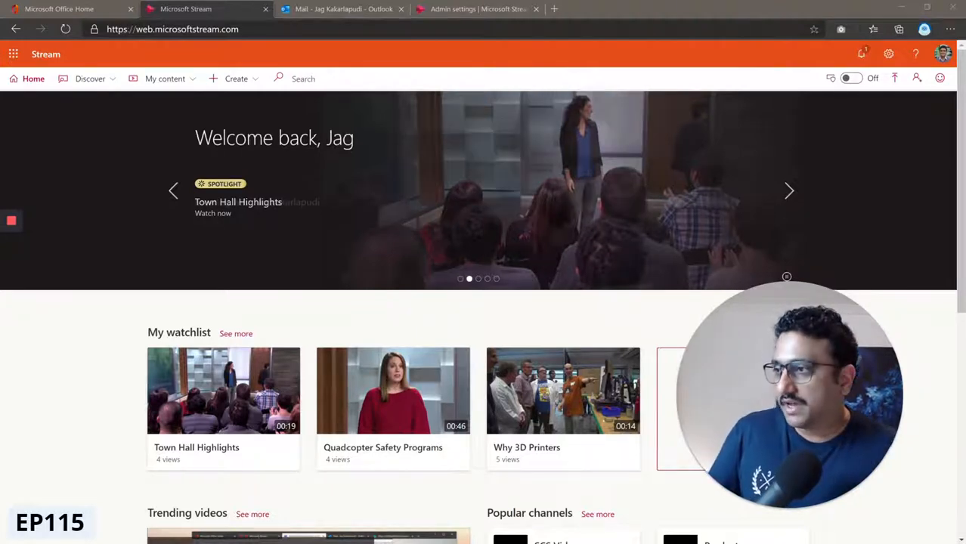
{"action": "left_click", "coordinate": [789, 190]}
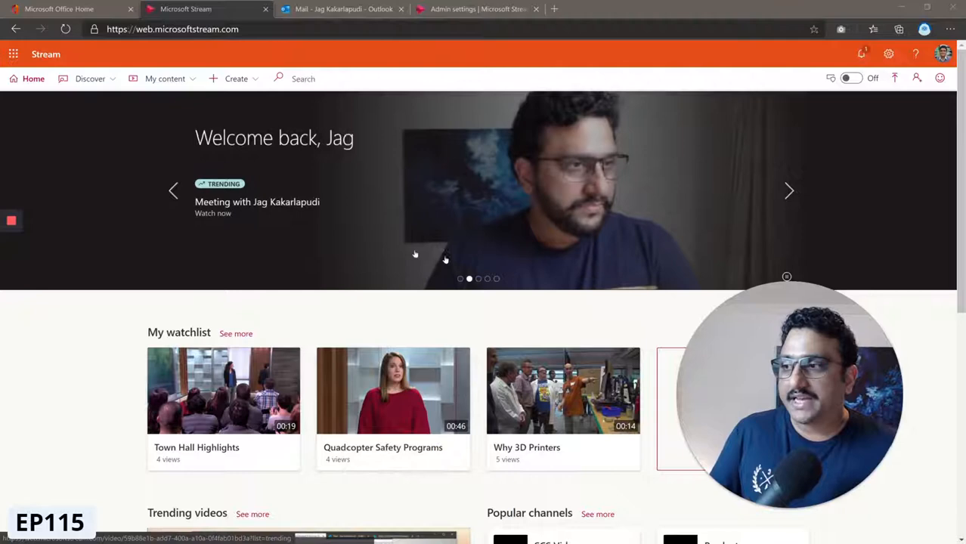
{"action": "left_click", "coordinate": [460, 278]}
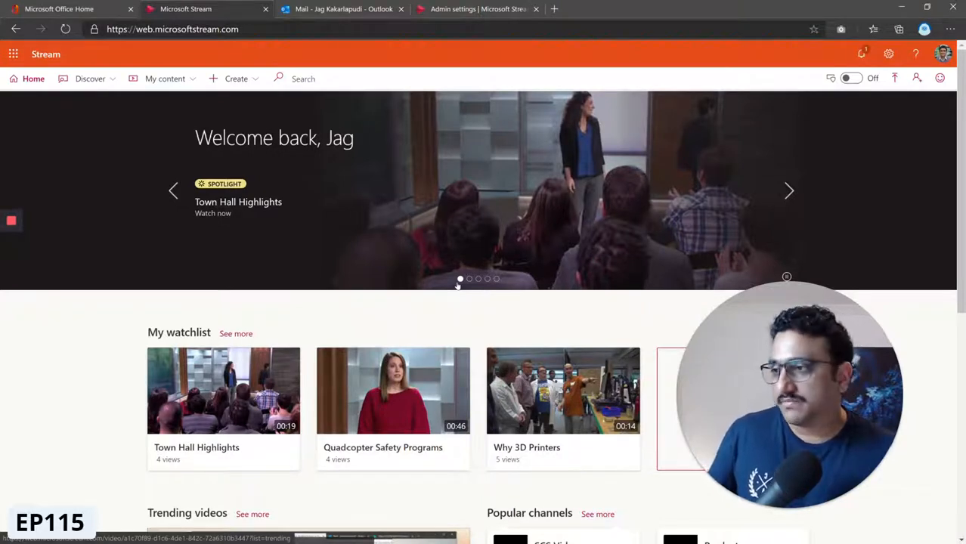
{"action": "mouse_move", "coordinate": [789, 190]}
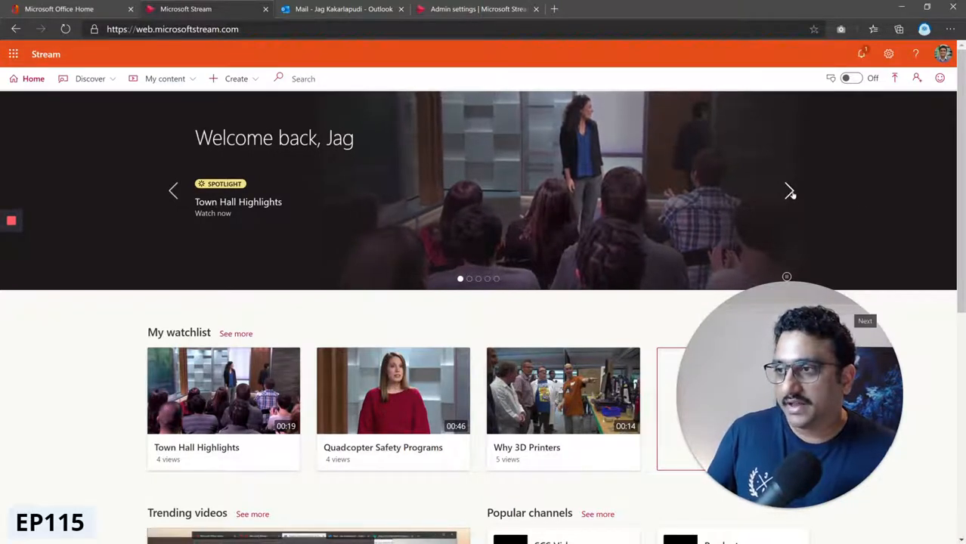
{"action": "left_click", "coordinate": [789, 190]}
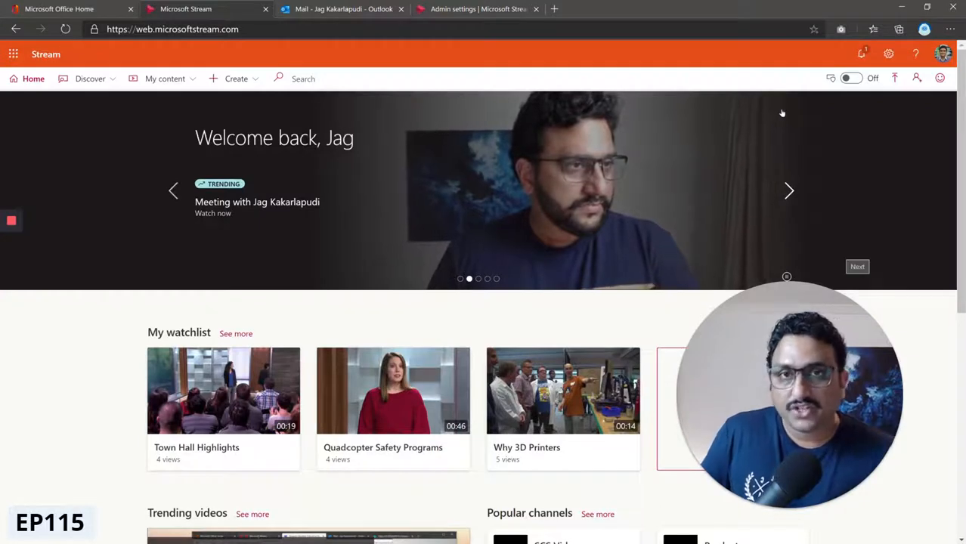
{"action": "mouse_move", "coordinate": [805, 114]}
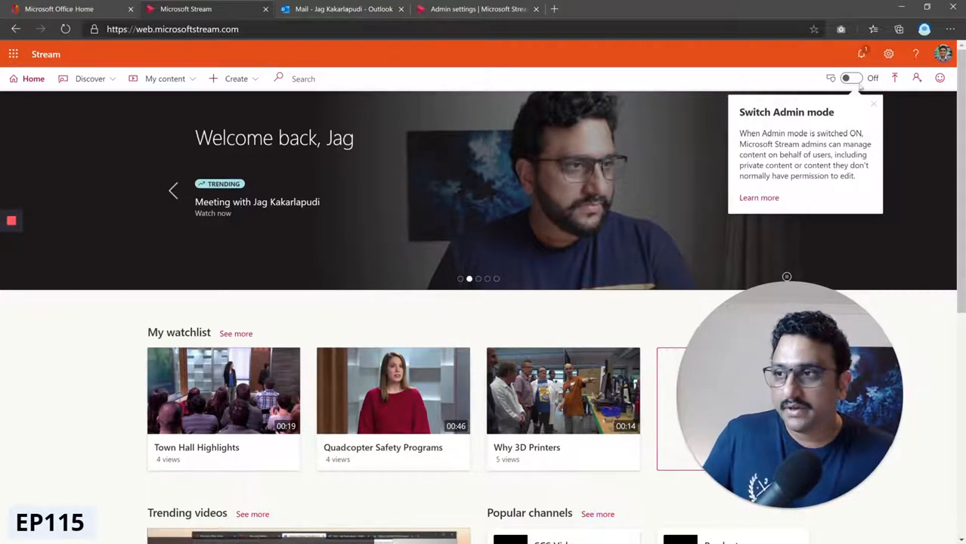
Go to Admin settings from the Stream settings gear
{"action": "left_click", "coordinate": [889, 55]}
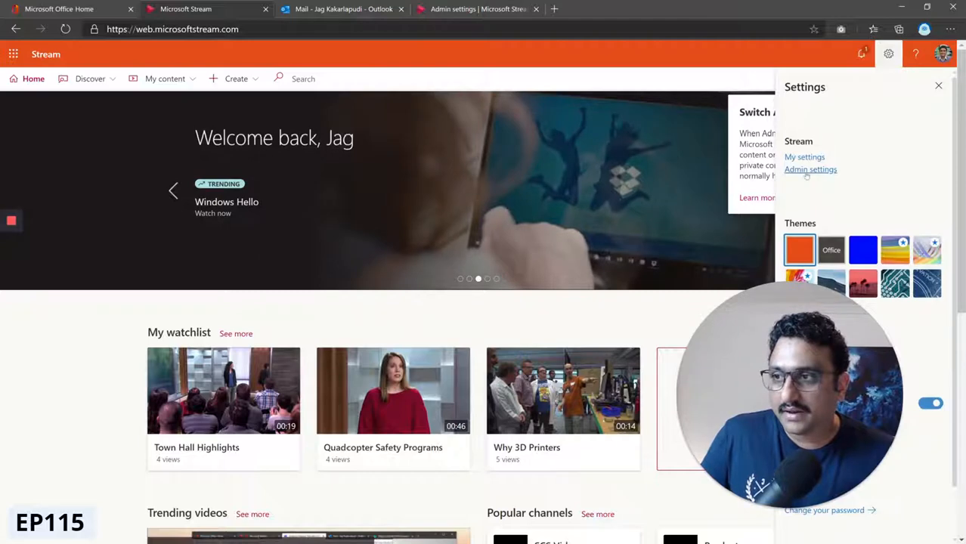
{"action": "left_click", "coordinate": [810, 170]}
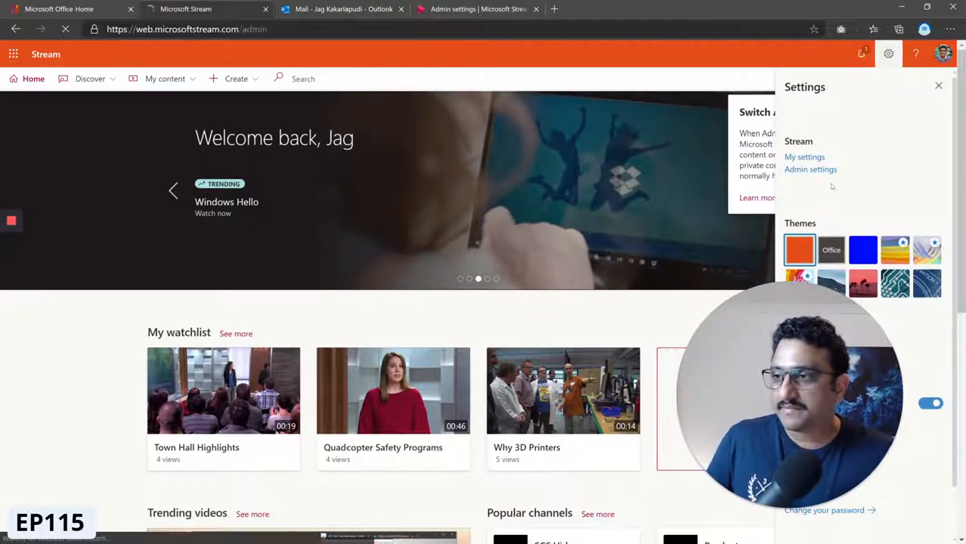
{"action": "left_click", "coordinate": [811, 169]}
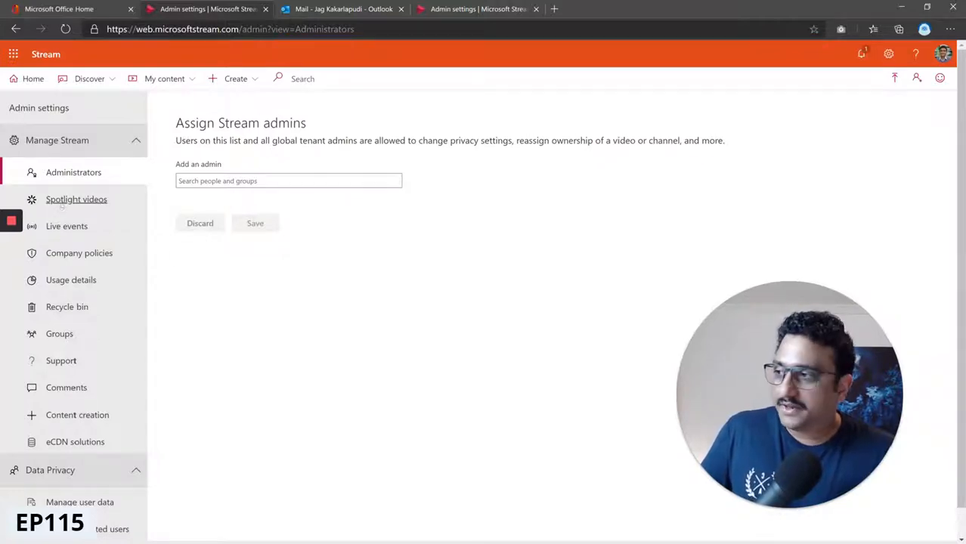
View the Spotlight videos list, start Add video, then return to the Stream home page
{"action": "left_click", "coordinate": [76, 199]}
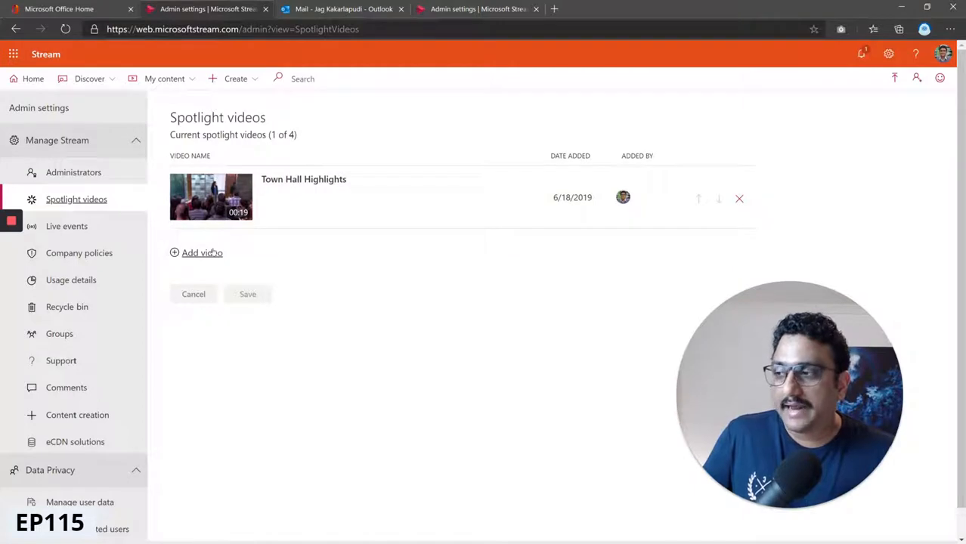
{"action": "left_click", "coordinate": [202, 252]}
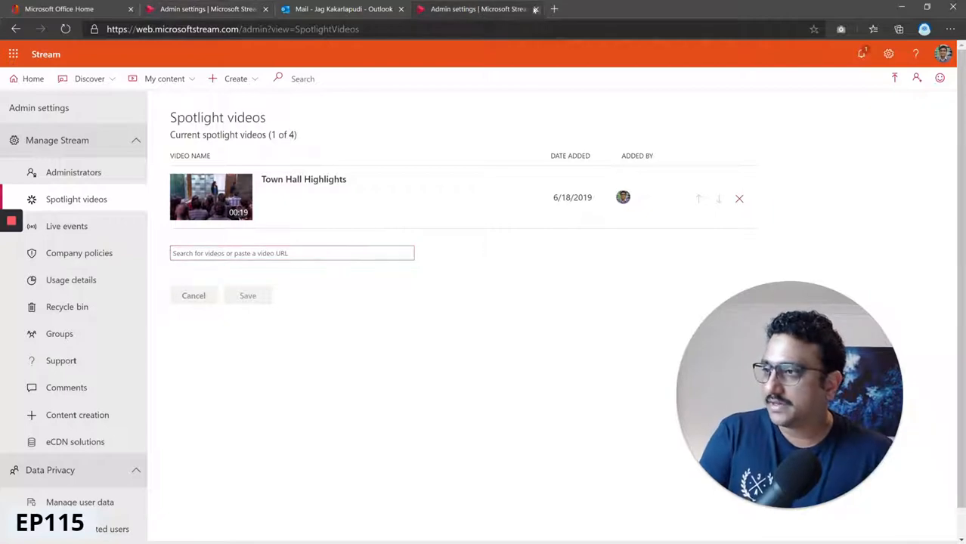
{"action": "left_click", "coordinate": [535, 9]}
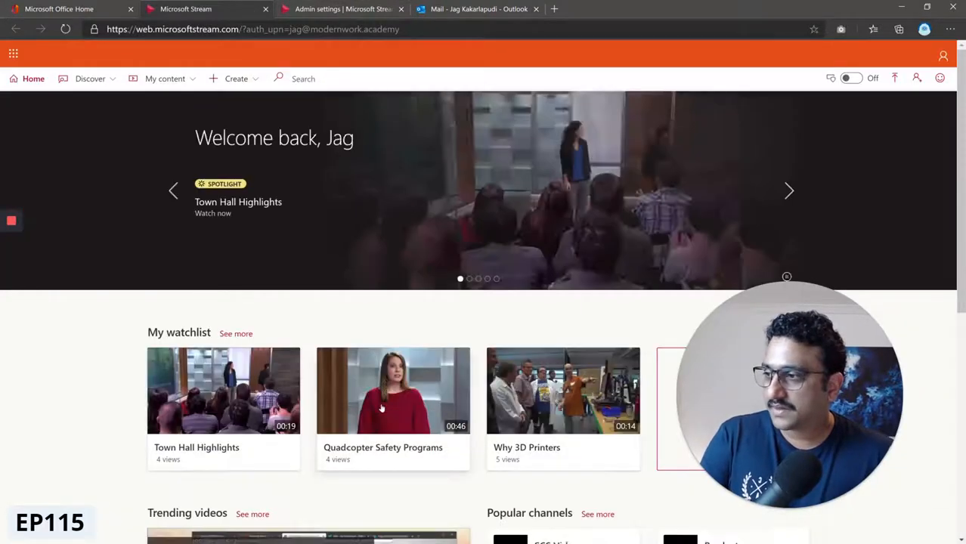
Play and pause Why 3D Printers from My watchlist, copy its URL, and return to spotlight settings
{"action": "scroll", "scroll_direction": "down", "scroll_amount": 3}
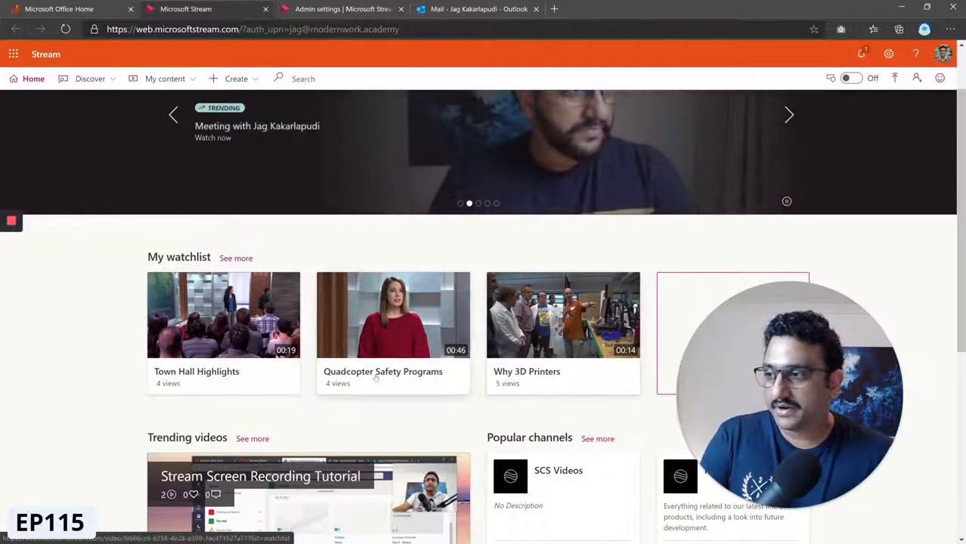
{"action": "left_click", "coordinate": [562, 316]}
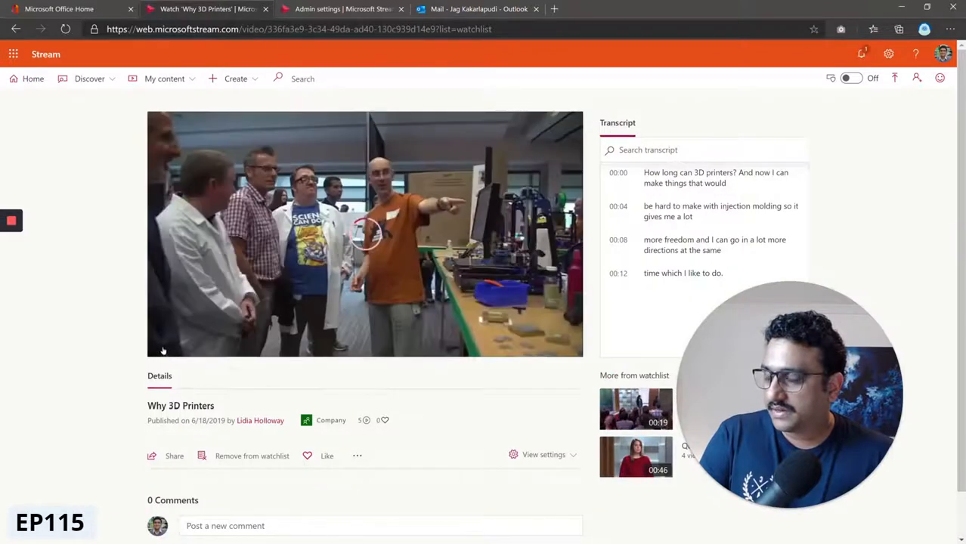
{"action": "left_click", "coordinate": [366, 233]}
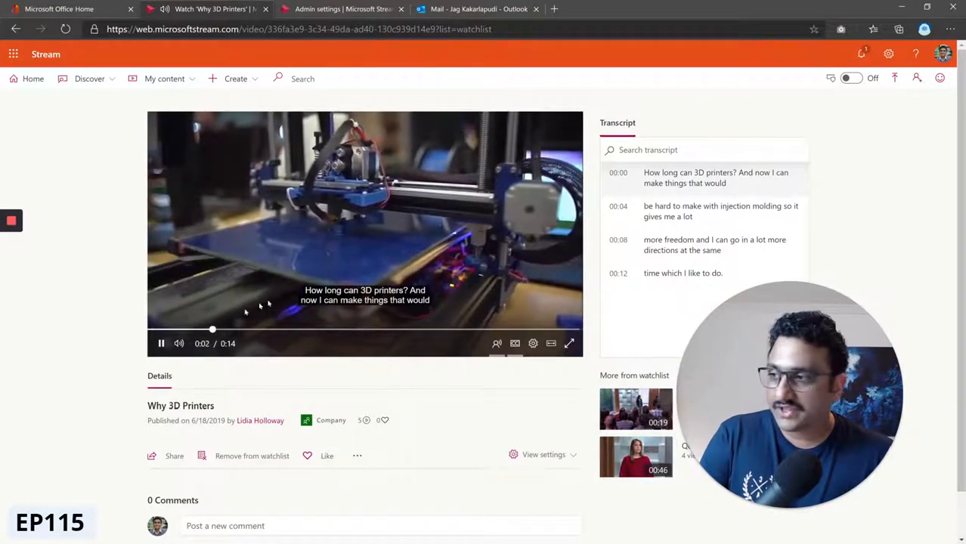
{"action": "left_click", "coordinate": [161, 343]}
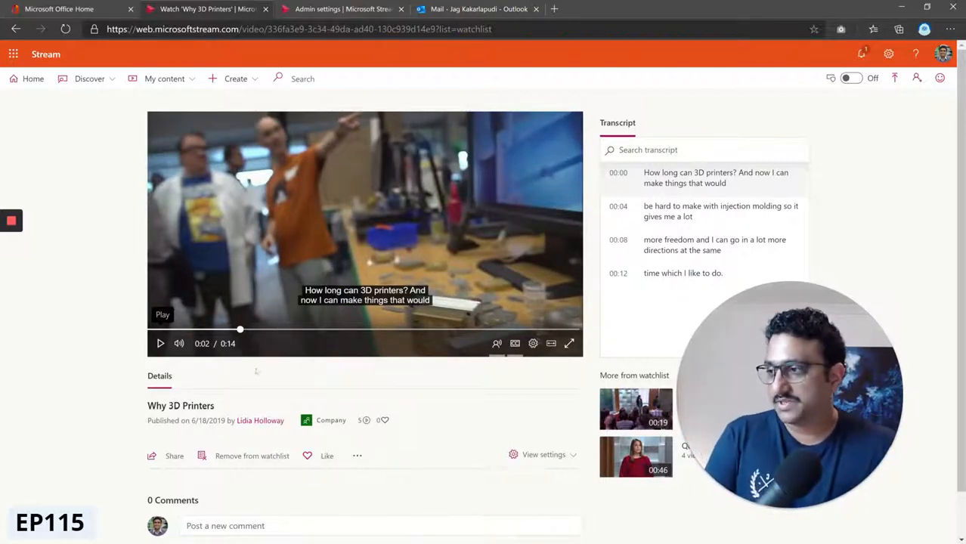
{"action": "left_click", "coordinate": [174, 456]}
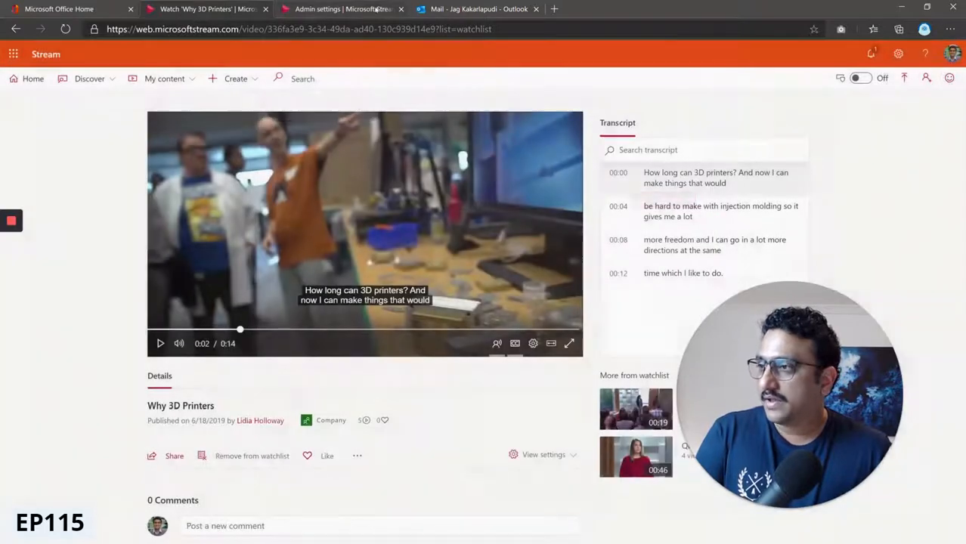
{"action": "left_click", "coordinate": [340, 9]}
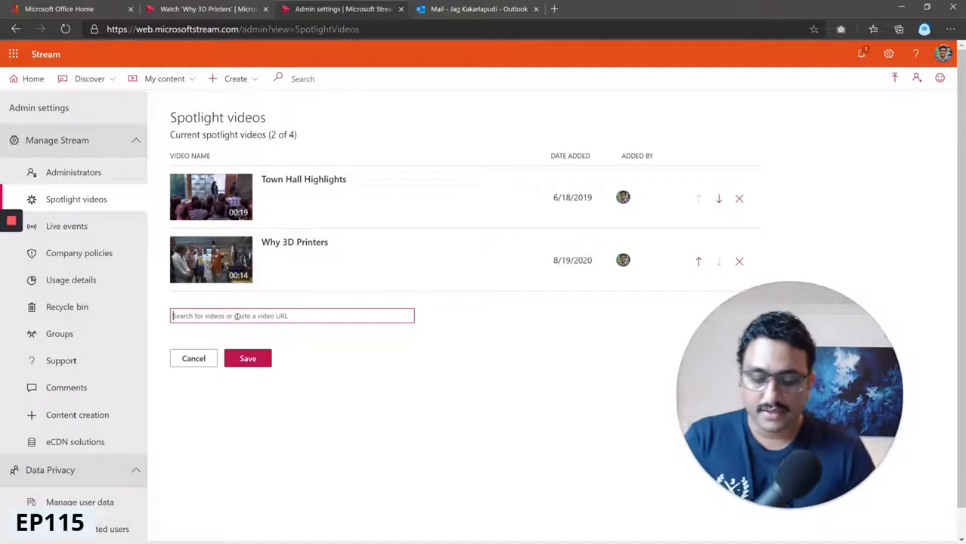
Search 'safety' and add Quadcopter Safety Programs and Internal Safety Improvements as spotlight videos
{"action": "type", "text": "safety"}
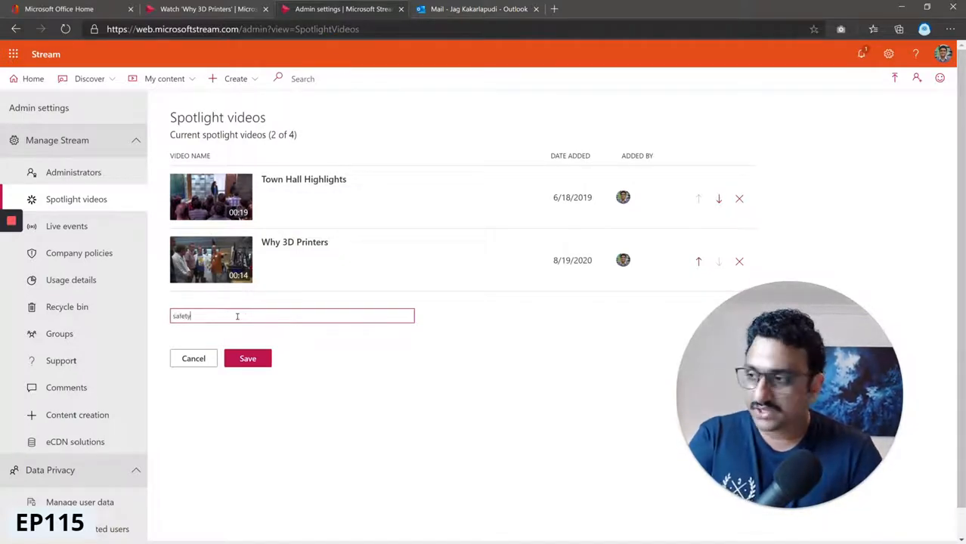
{"action": "type", "text": "safety"}
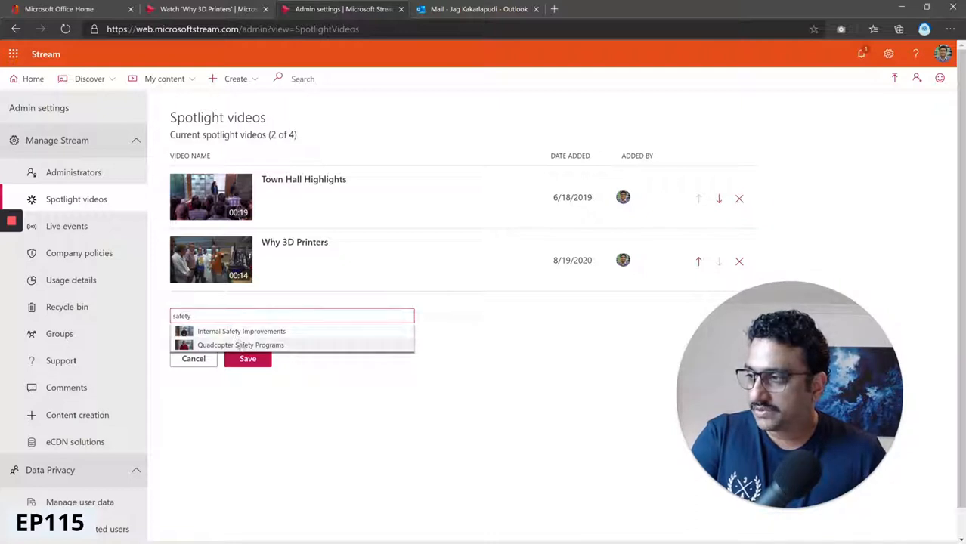
{"action": "left_click", "coordinate": [241, 345]}
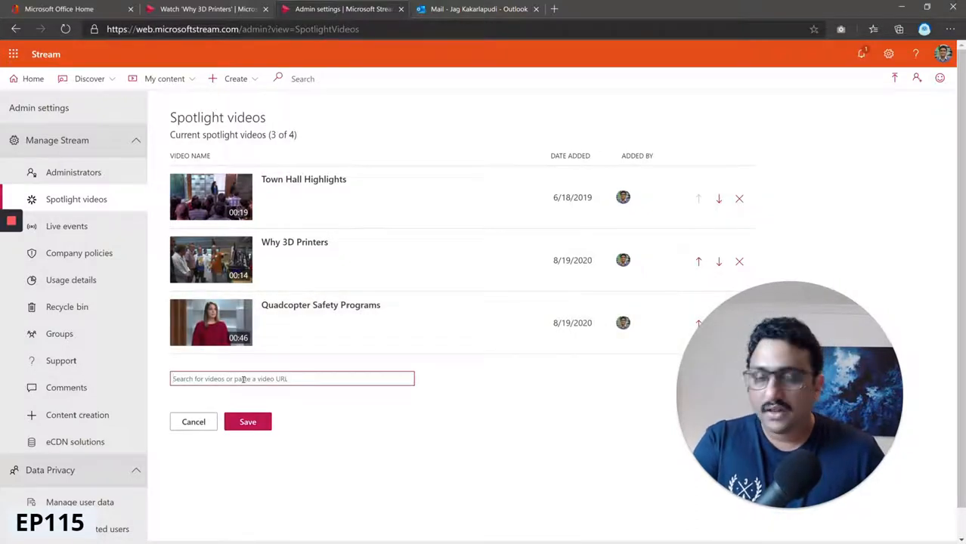
{"action": "type", "text": "s"}
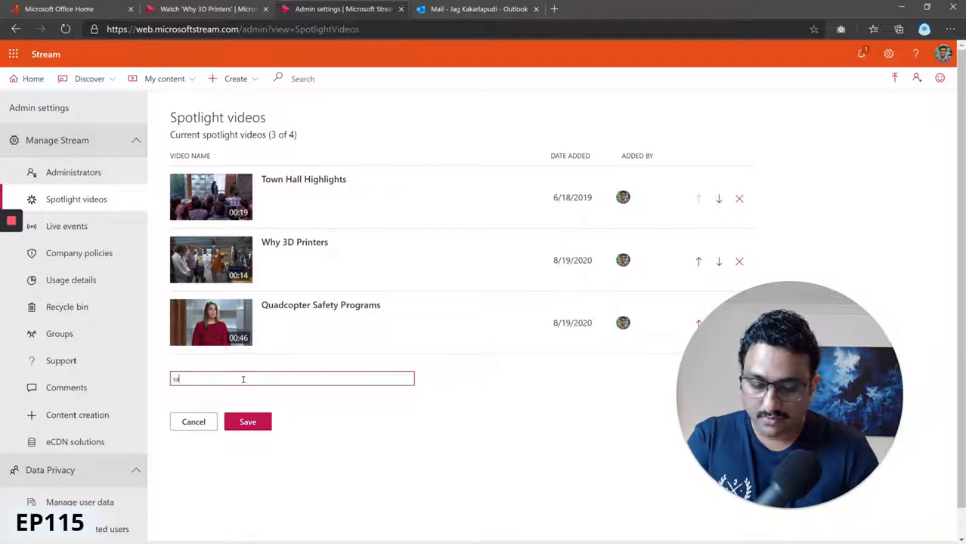
{"action": "type", "text": "afety"}
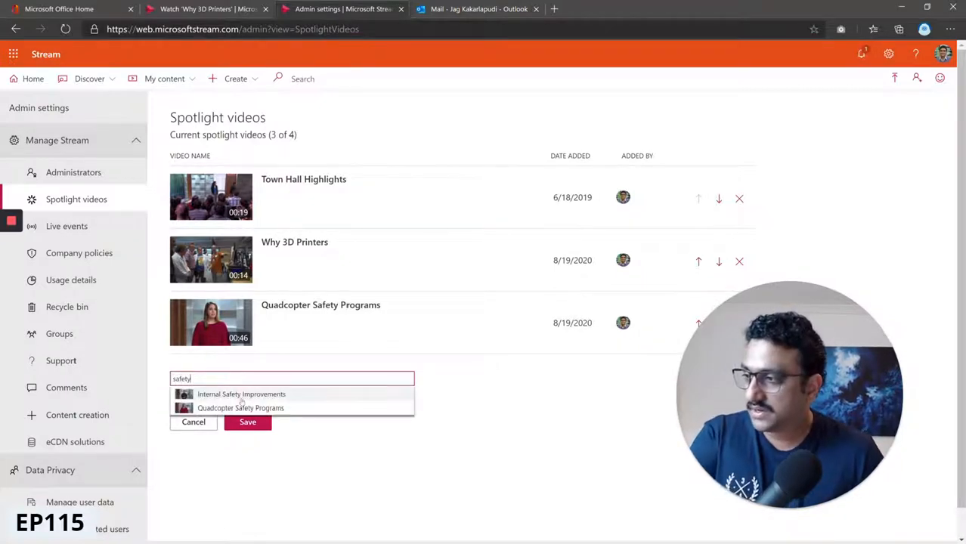
{"action": "left_click", "coordinate": [242, 393]}
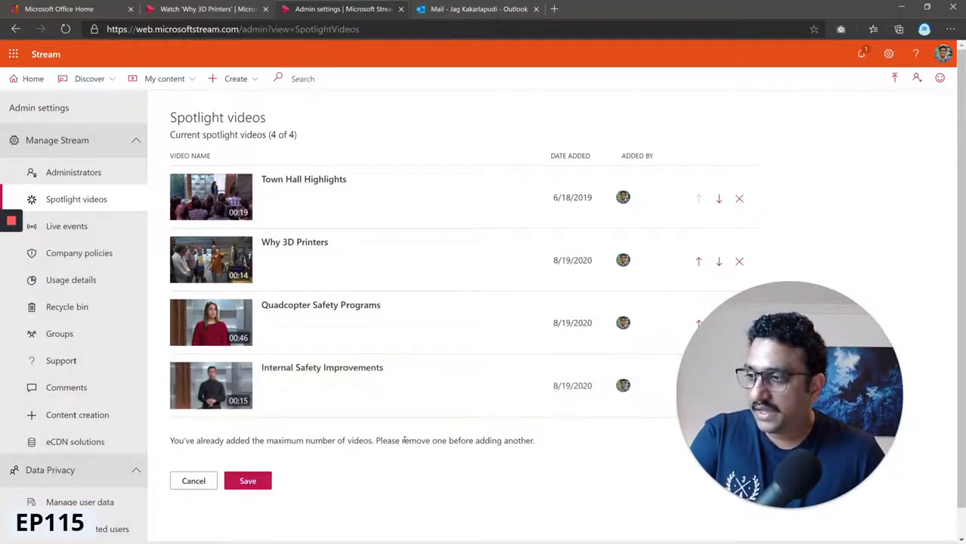
{"action": "mouse_move", "coordinate": [322, 368]}
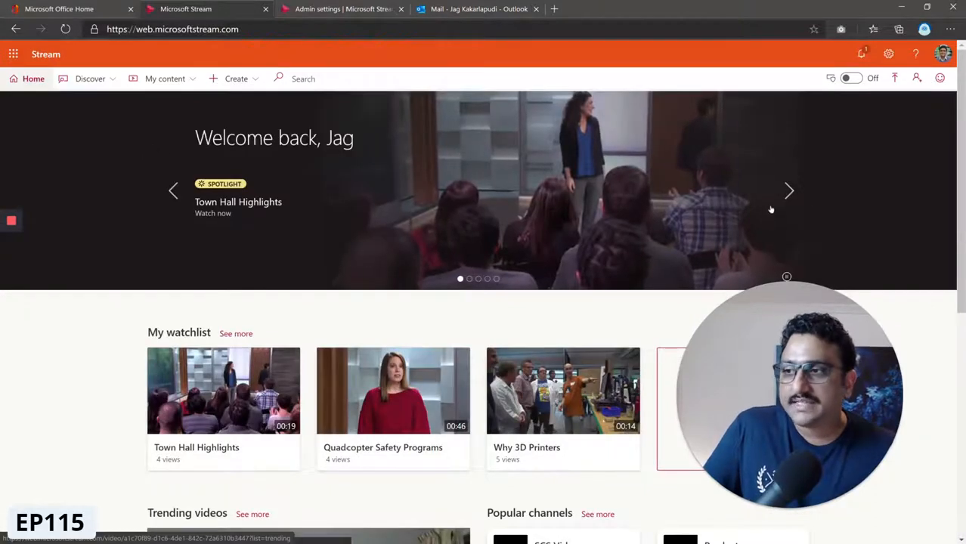
Play Quadcopter Safety Programs from the home carousel and pause it near the start
{"action": "left_click", "coordinate": [789, 191]}
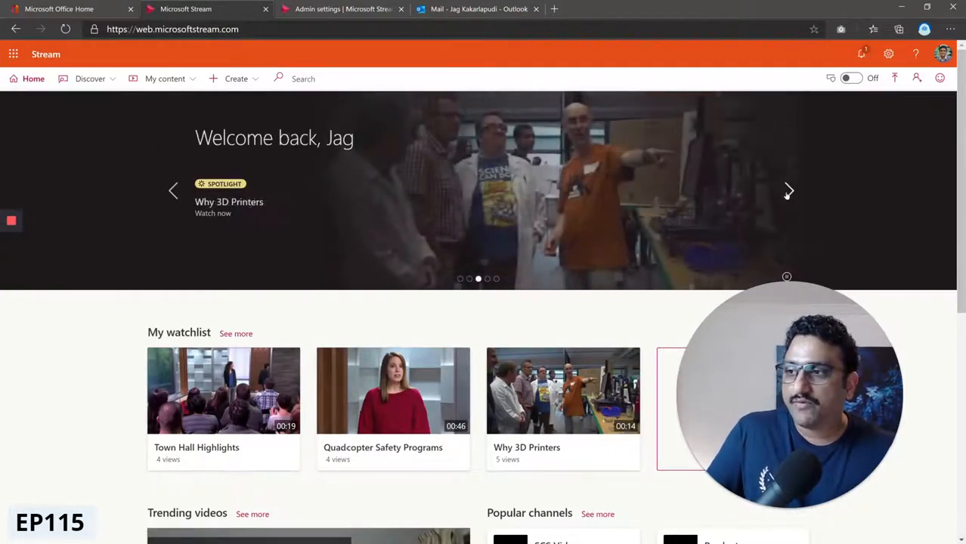
{"action": "left_click", "coordinate": [789, 191]}
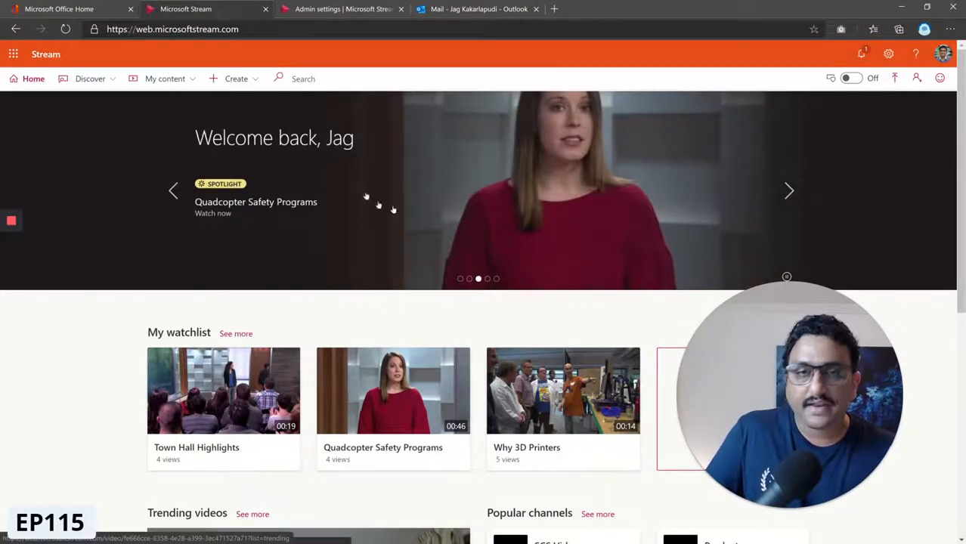
{"action": "mouse_move", "coordinate": [520, 156]}
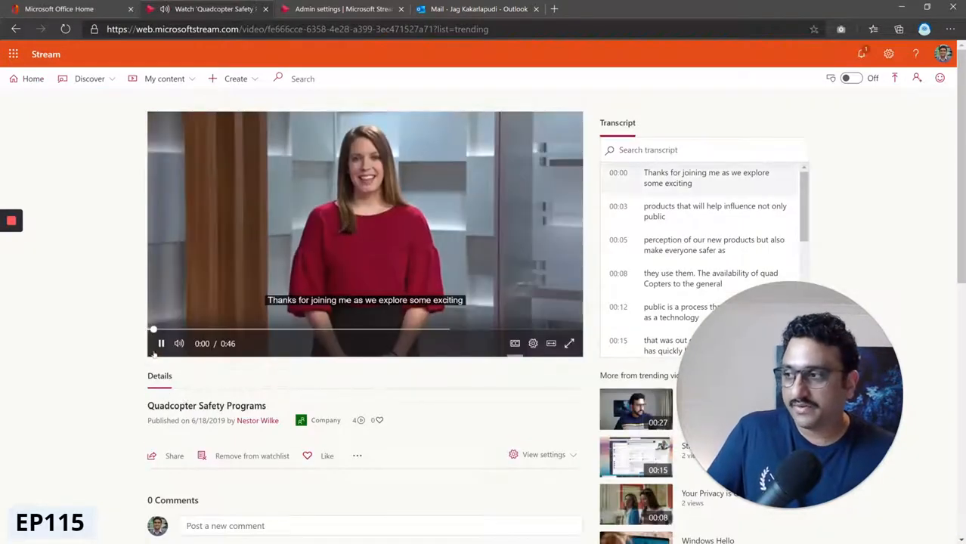
{"action": "left_click", "coordinate": [160, 343]}
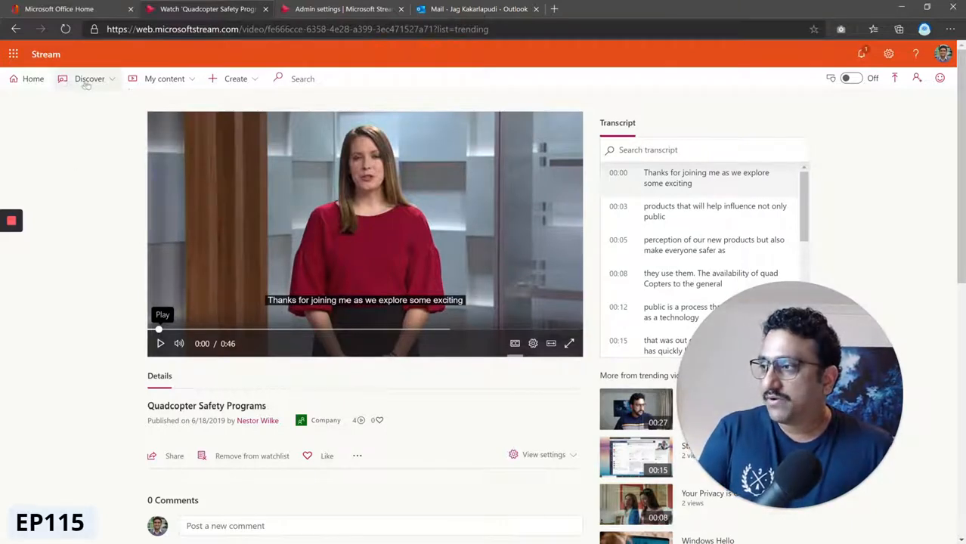
Browse all groups via Discover > Groups and scroll through the group cards
{"action": "left_click", "coordinate": [163, 79]}
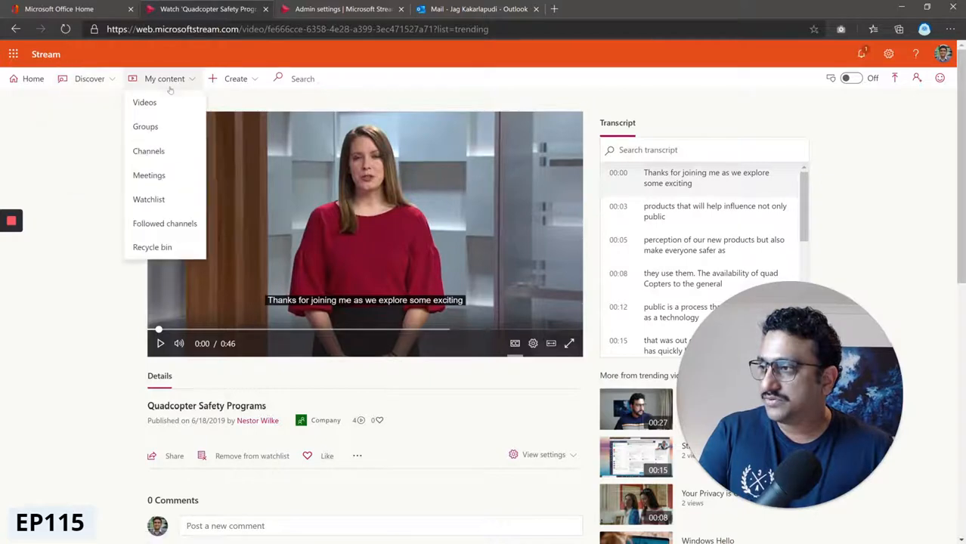
{"action": "left_click", "coordinate": [90, 78]}
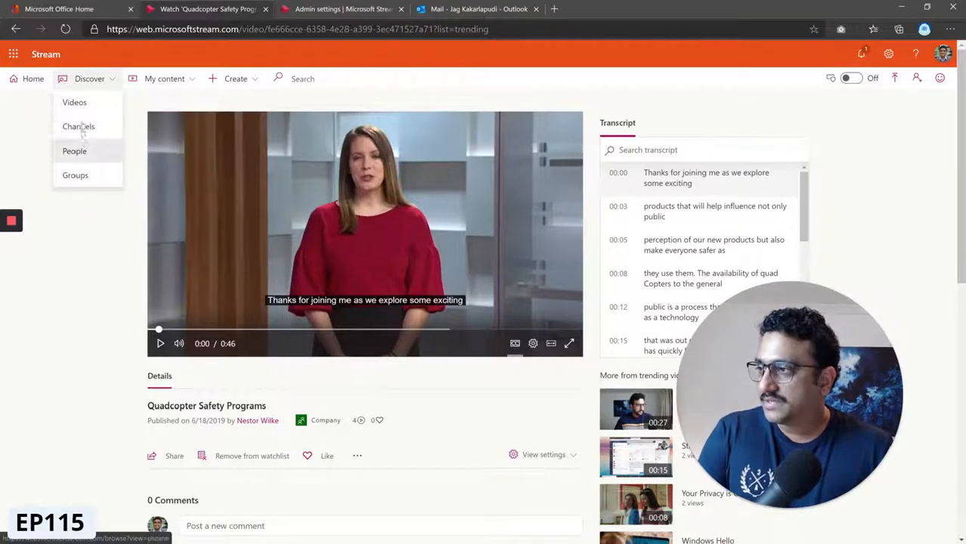
{"action": "left_click", "coordinate": [74, 176]}
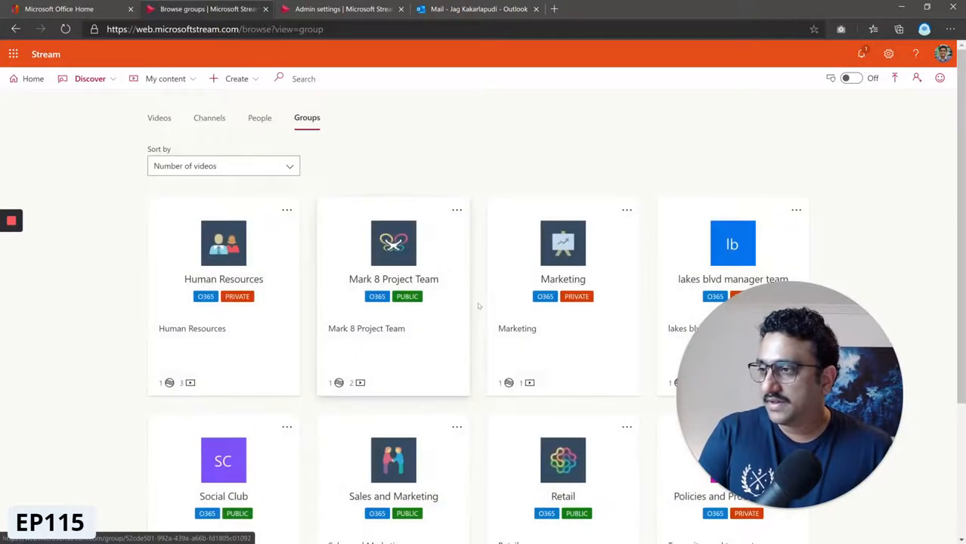
{"action": "scroll", "scroll_direction": "down", "scroll_amount": 3}
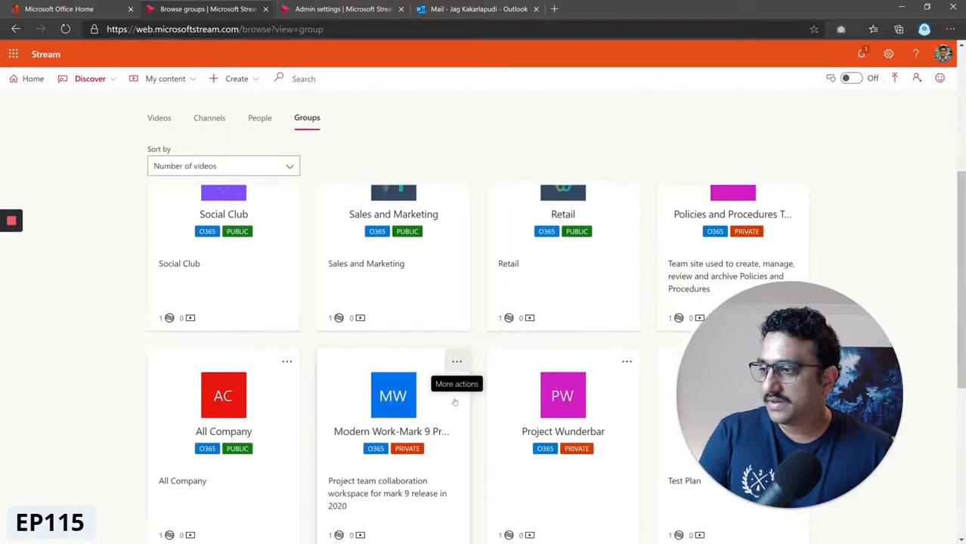
{"action": "scroll", "scroll_direction": "up", "scroll_amount": 3}
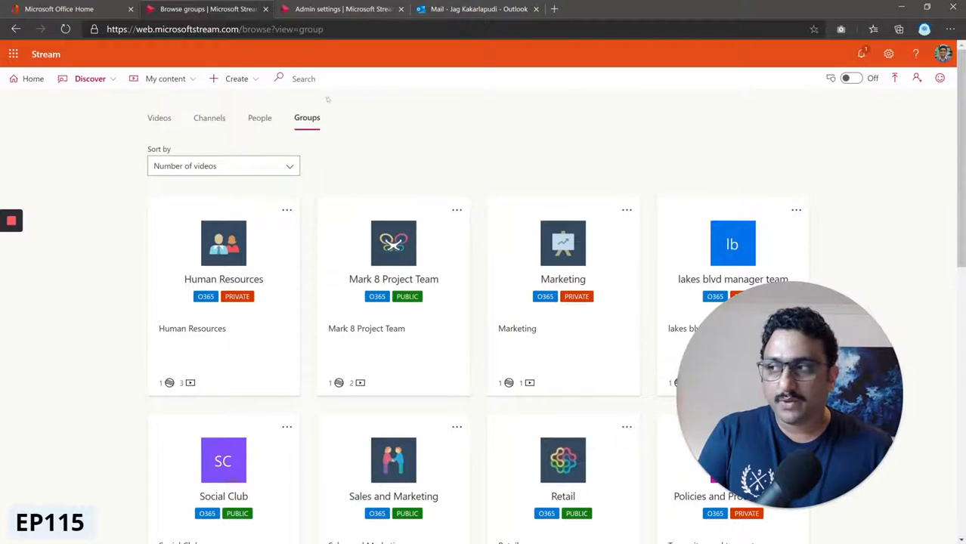
Search 'human resources' and go to the Human Resources group page
{"action": "type", "text": "human"}
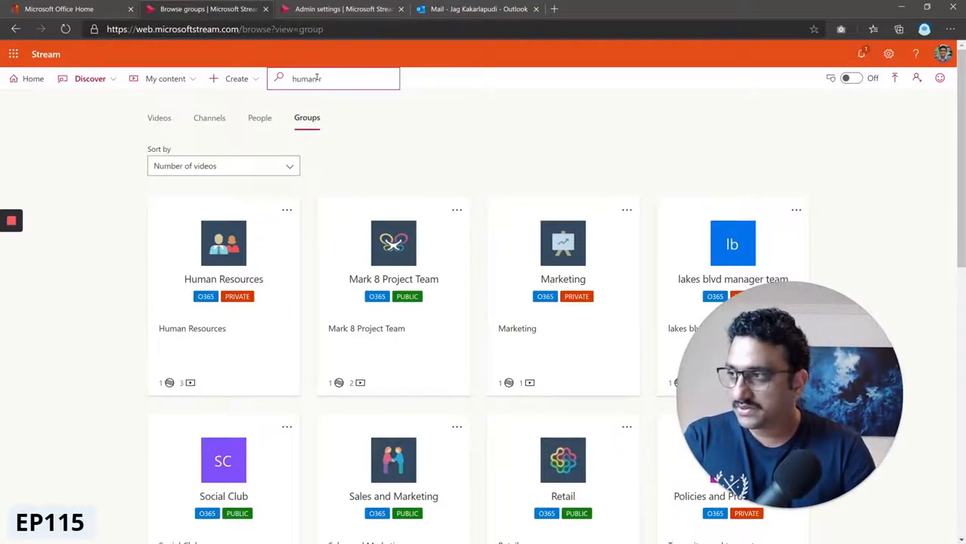
{"action": "type", "text": "eso"}
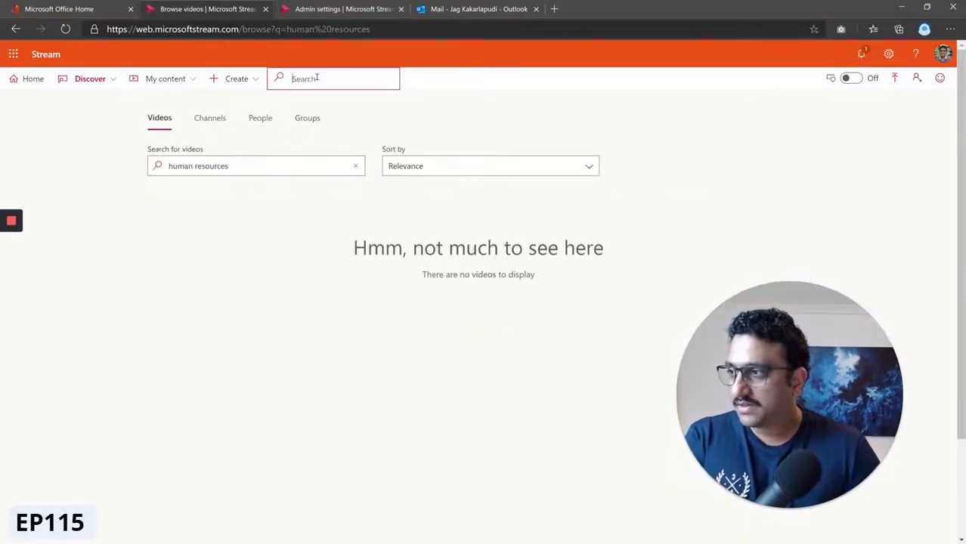
{"action": "left_click", "coordinate": [306, 118]}
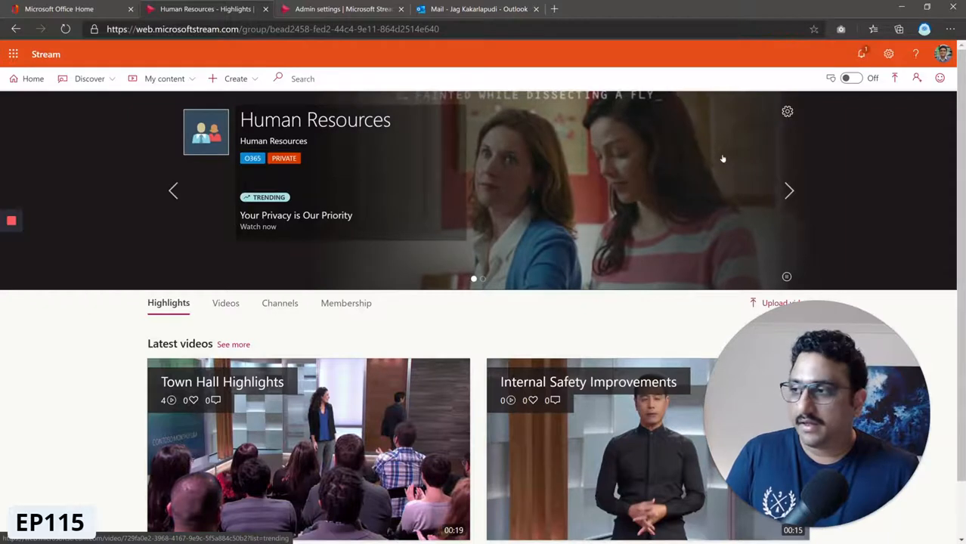
{"action": "mouse_move", "coordinate": [393, 185]}
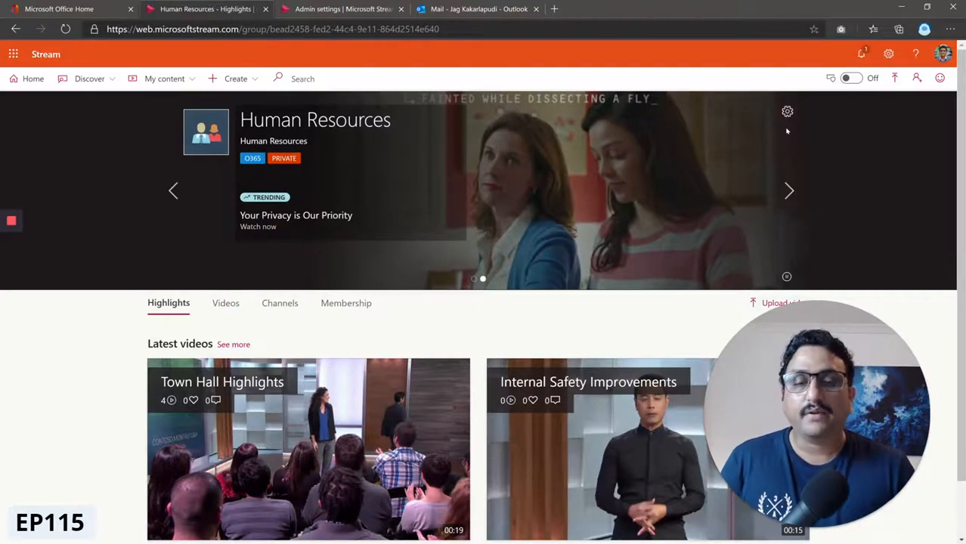
Choose Manage spotlight videos from the Human Resources group banner gear
{"action": "left_click", "coordinate": [789, 190]}
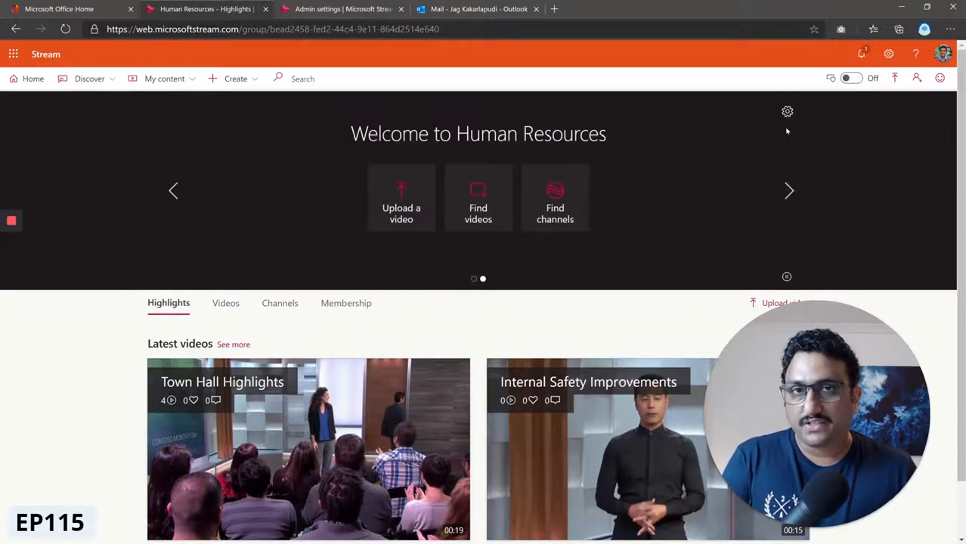
{"action": "left_click", "coordinate": [786, 112]}
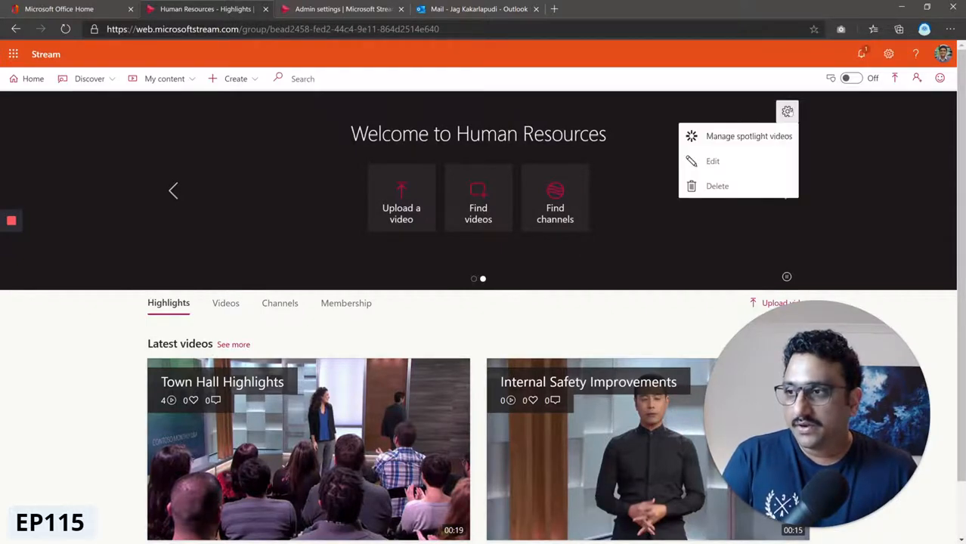
{"action": "mouse_move", "coordinate": [786, 112]}
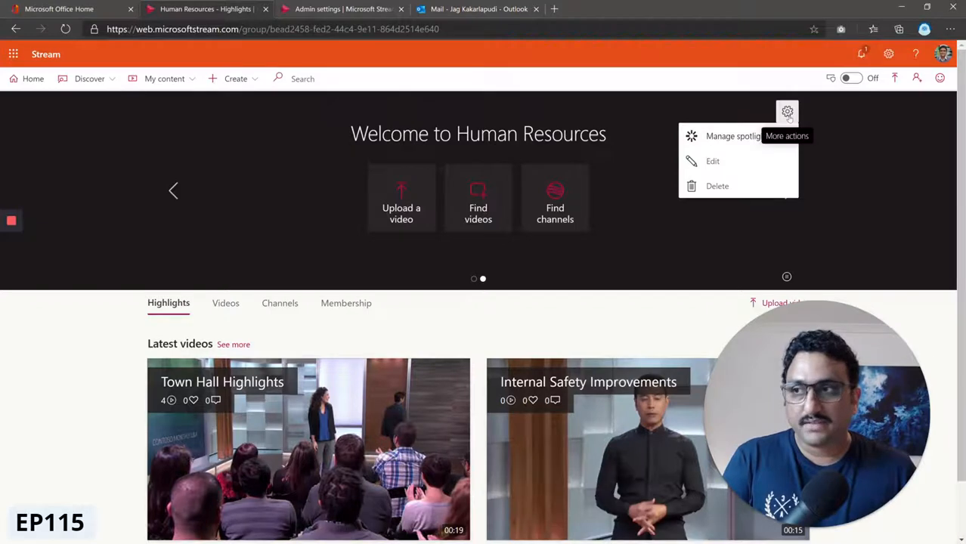
{"action": "mouse_move", "coordinate": [787, 276]}
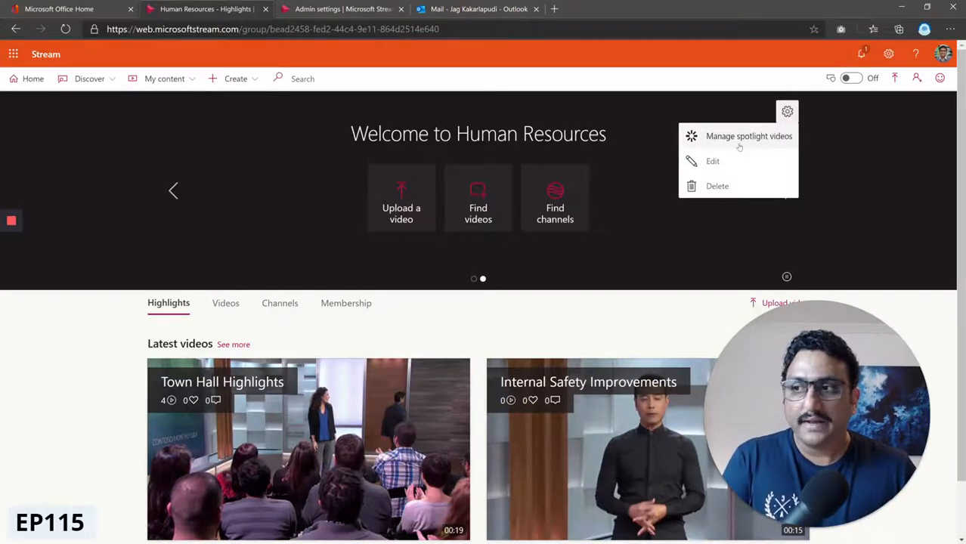
{"action": "left_click", "coordinate": [748, 136]}
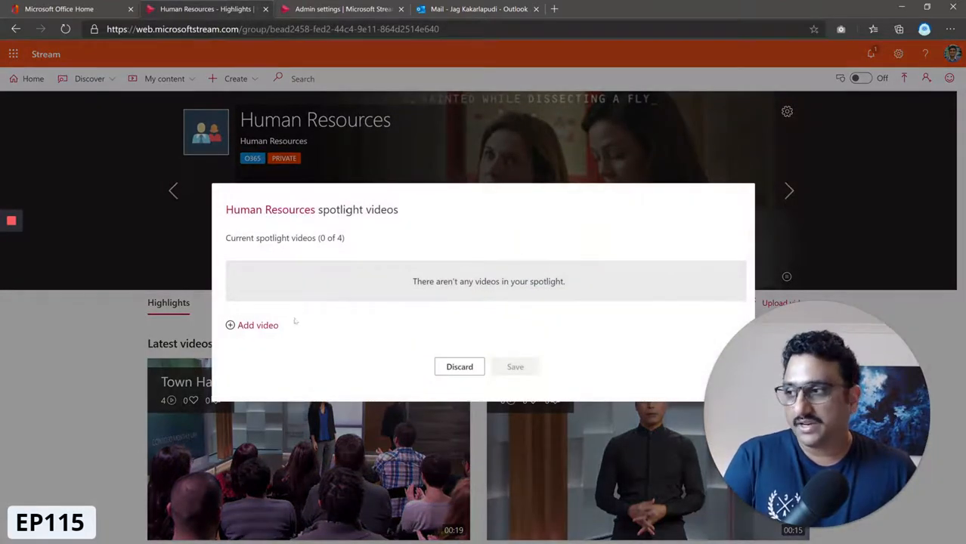
Remove Why 3D Printers and add Internal Safety Improvements and Your Privacy is Our Priority
{"action": "left_click", "coordinate": [251, 325]}
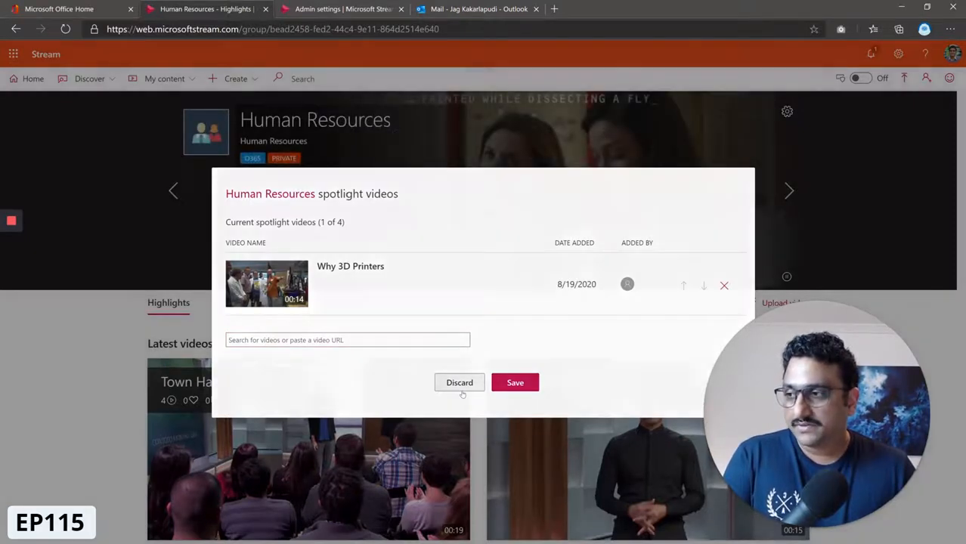
{"action": "left_click", "coordinate": [460, 382]}
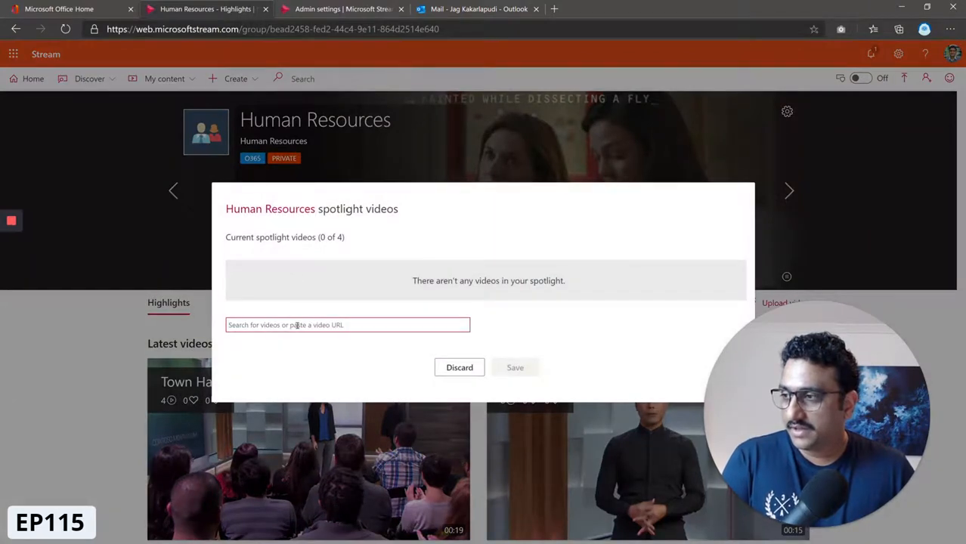
{"action": "type", "text": "Safety"}
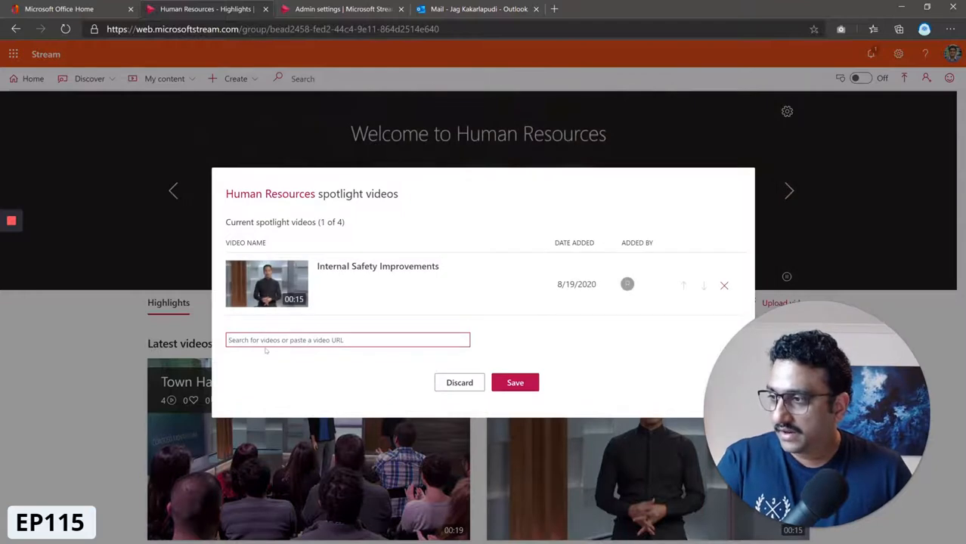
{"action": "type", "text": "p"}
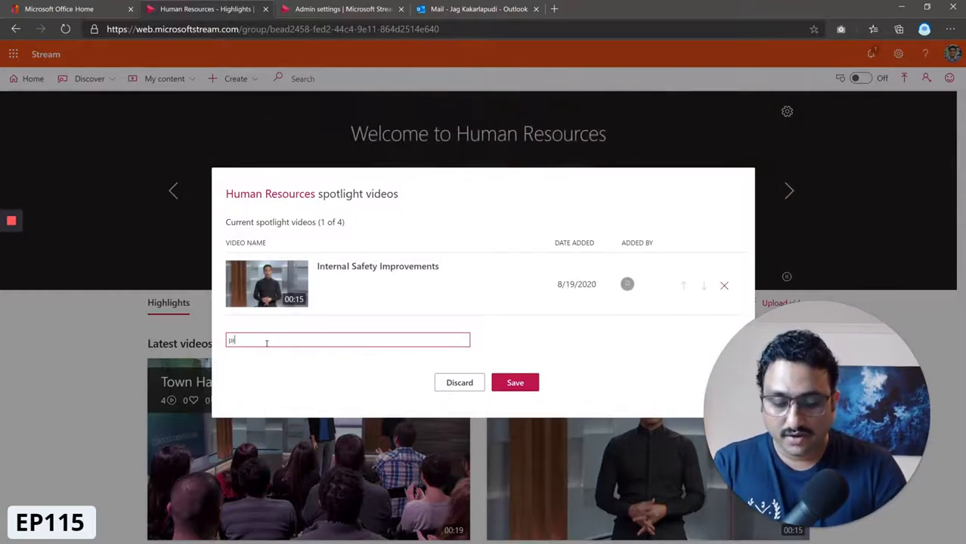
{"action": "type", "text": "rica"}
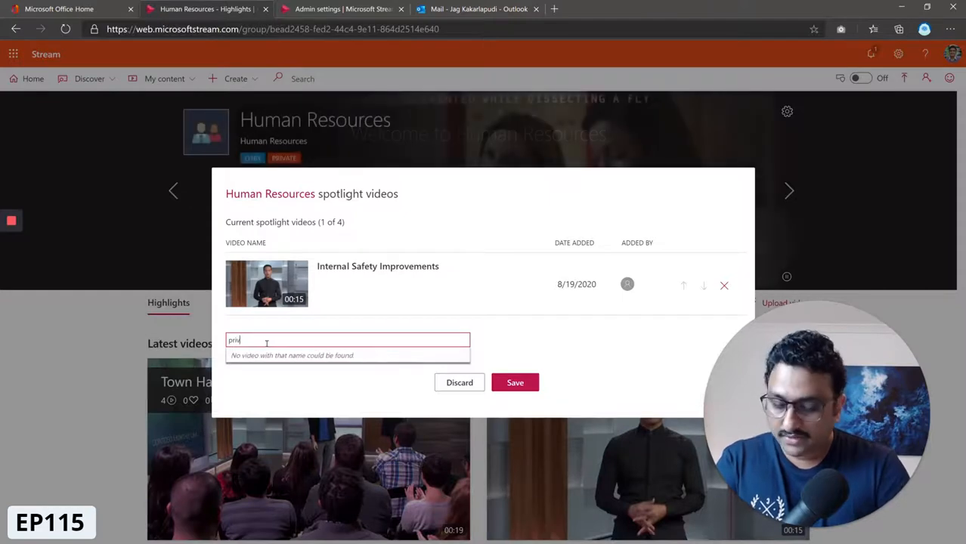
{"action": "type", "text": "acy"}
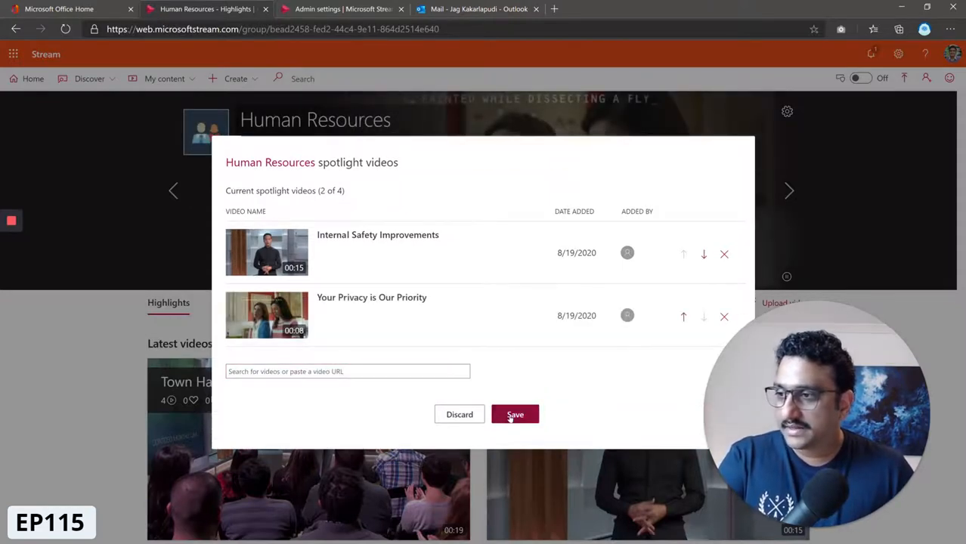
Save the group's spotlight videos and check them in the Human Resources carousel
{"action": "left_click", "coordinate": [514, 414]}
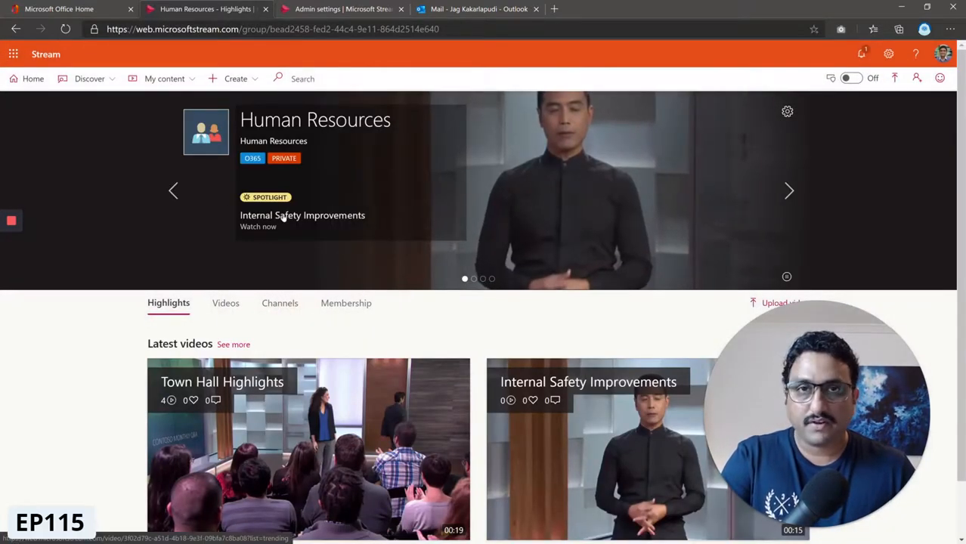
{"action": "left_click", "coordinate": [789, 191]}
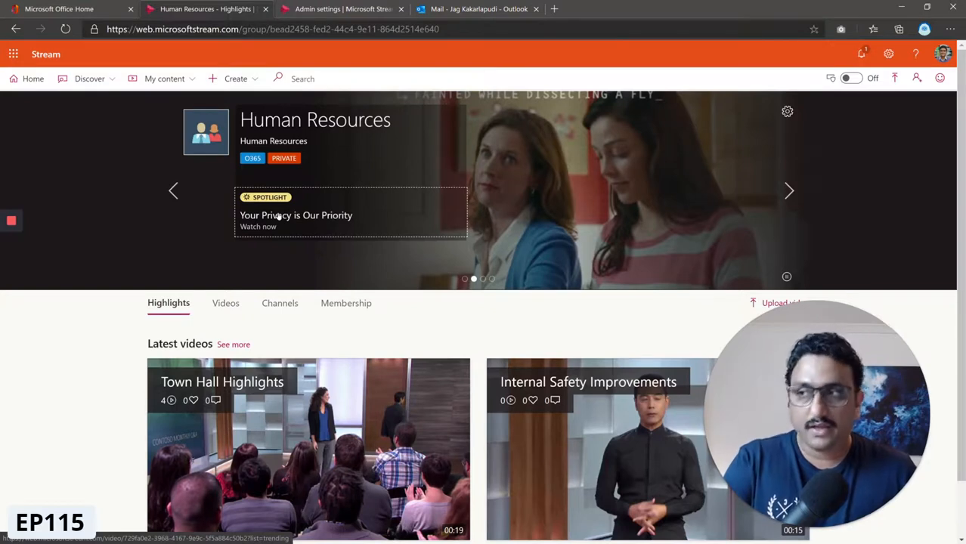
{"action": "mouse_move", "coordinate": [414, 184]}
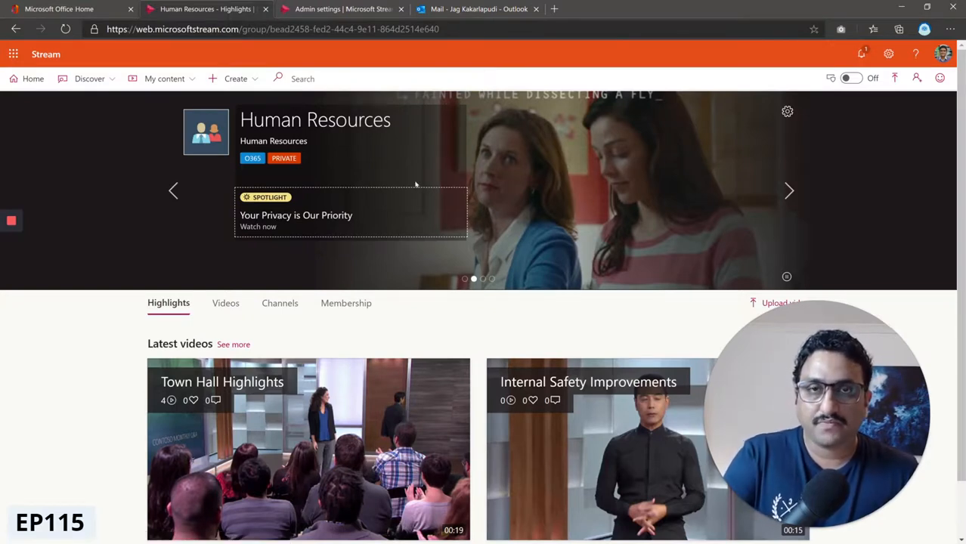